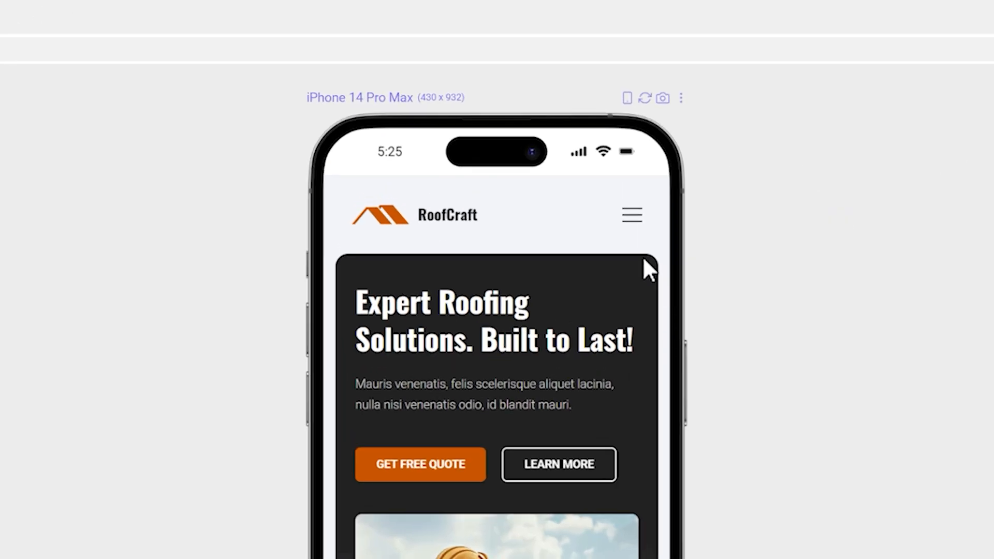
mouse_move(631, 214)
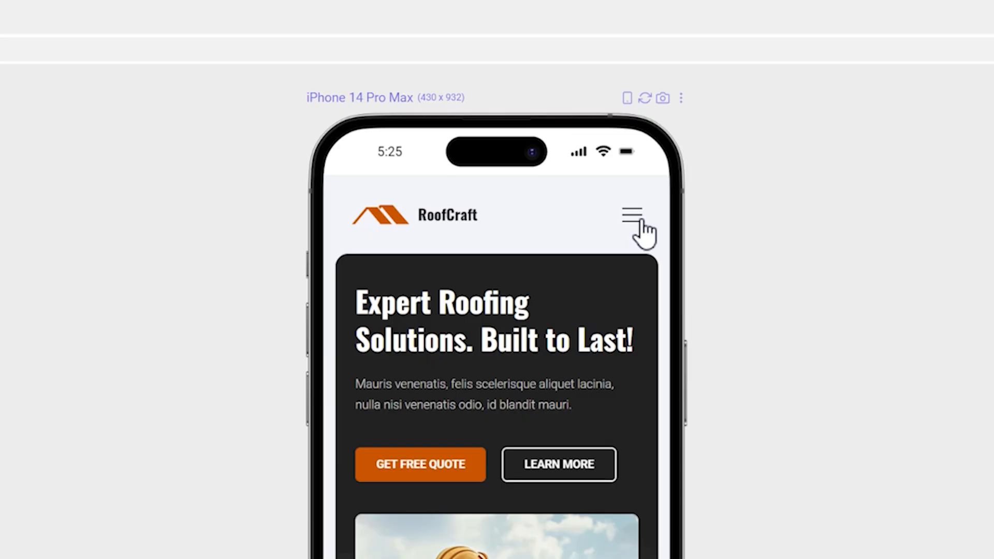
Tap the hamburger menu in the iPhone 14 Pro Max preview of the RoofCraft site
left_click(631, 215)
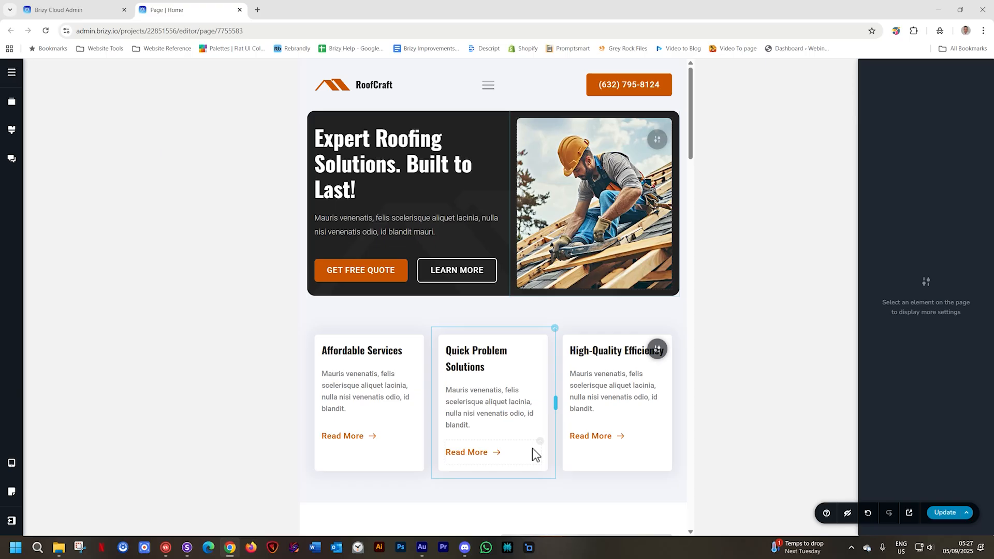
Preview the Home page header in Mobile layout, return to Desktop, and select the header menu
left_click(11, 464)
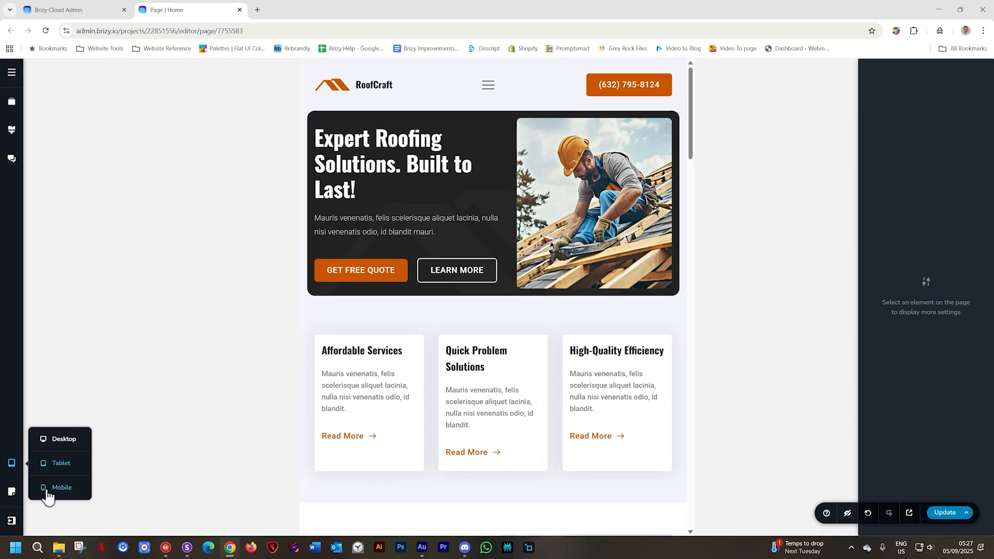
scroll("down", 3)
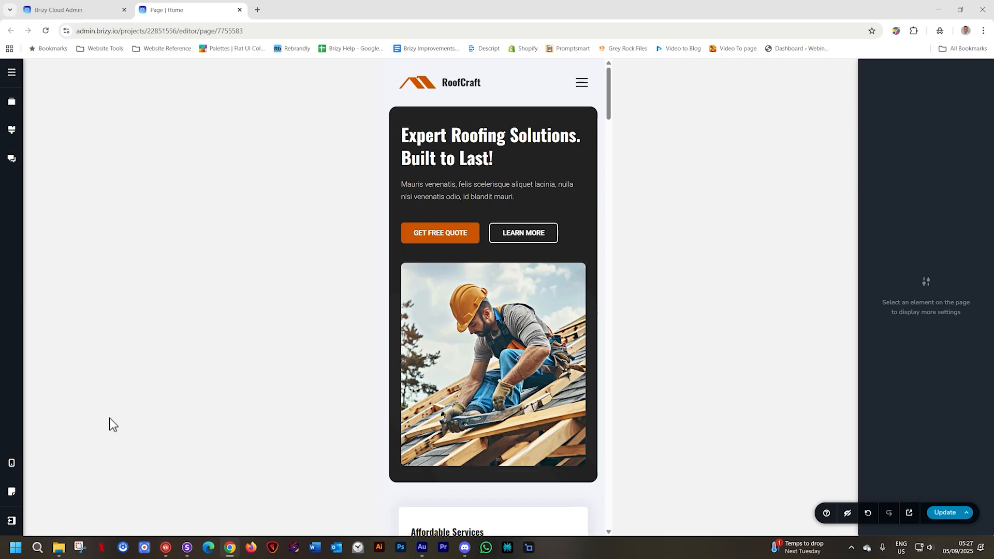
left_click(12, 468)
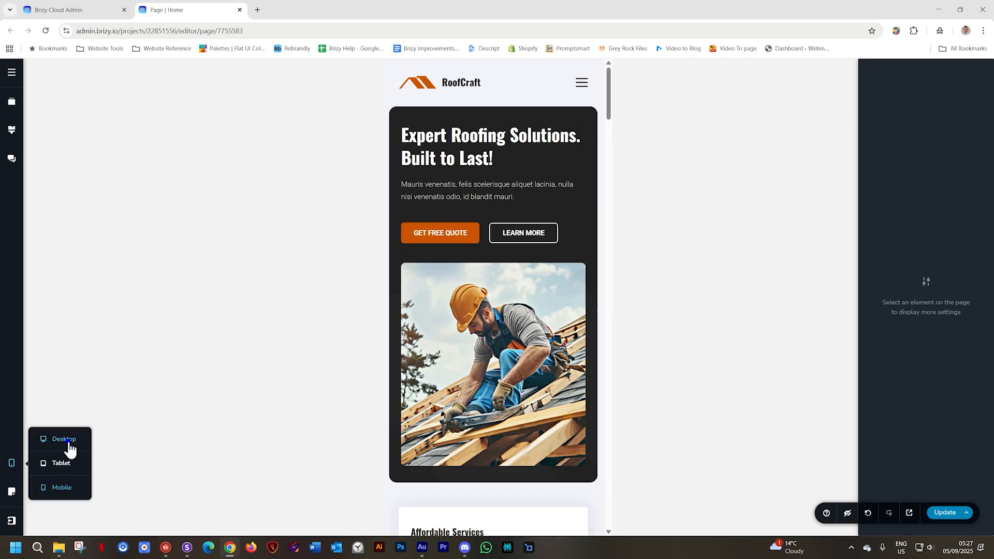
left_click(63, 439)
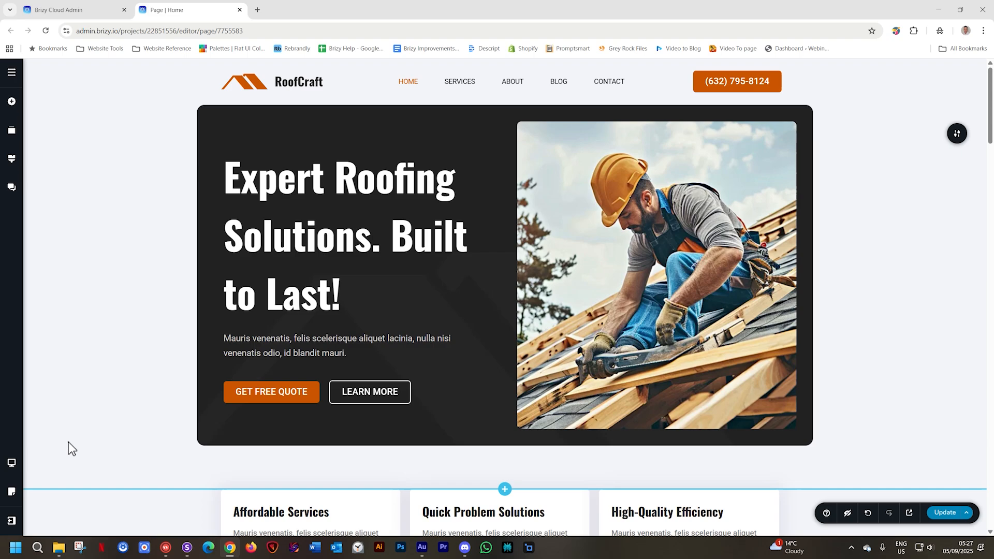
left_click(345, 235)
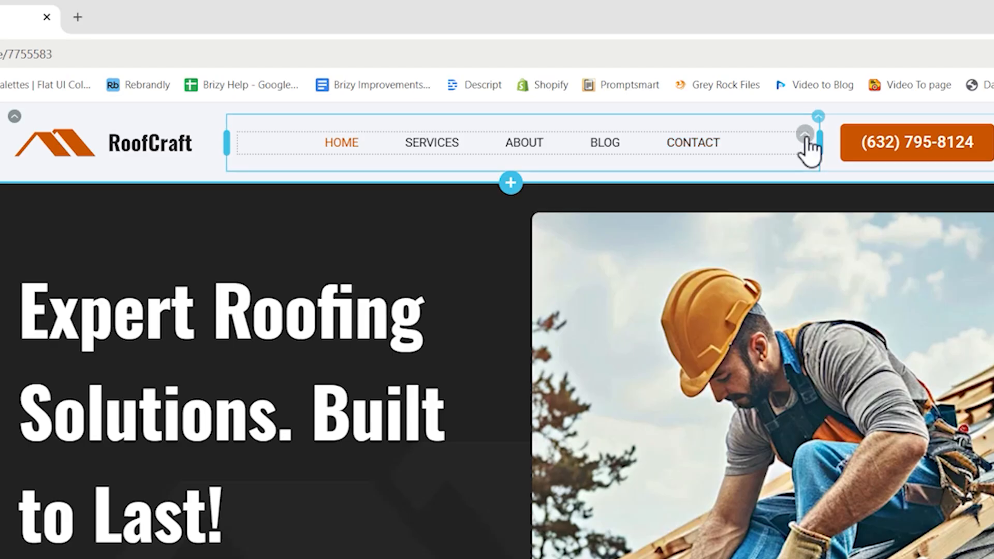
Enable Make it Hamburger on the header Menu element and set its icon animation to Spin
left_click(805, 135)
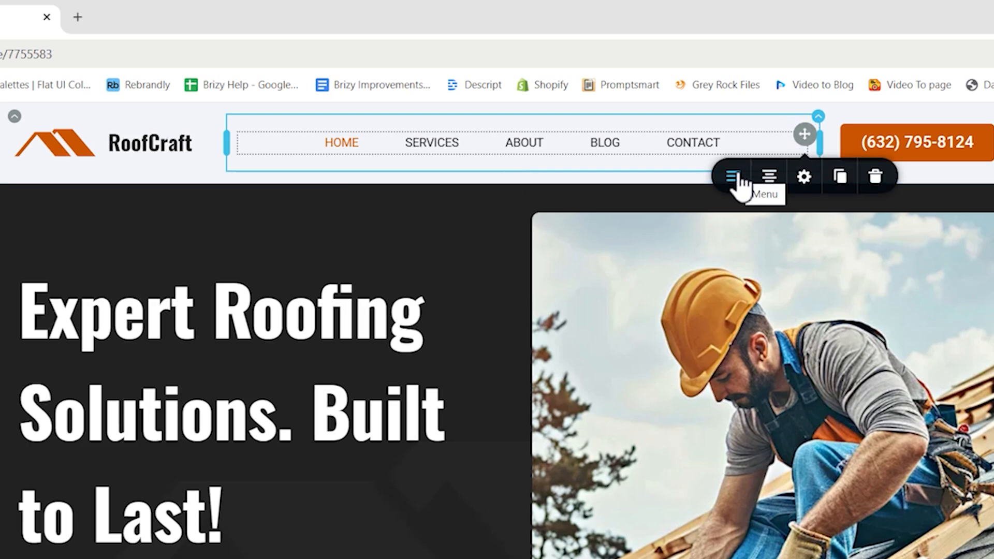
left_click(733, 176)
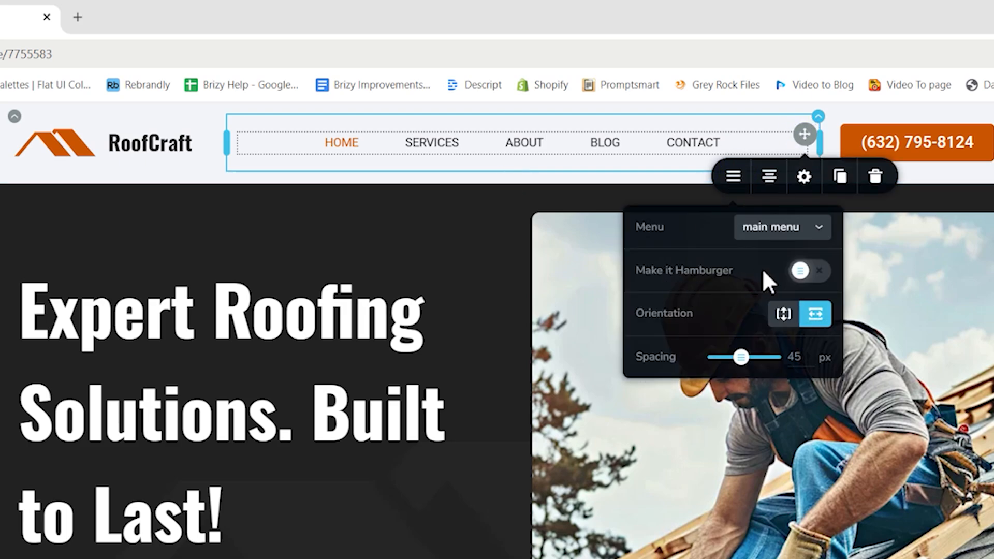
left_click(799, 270)
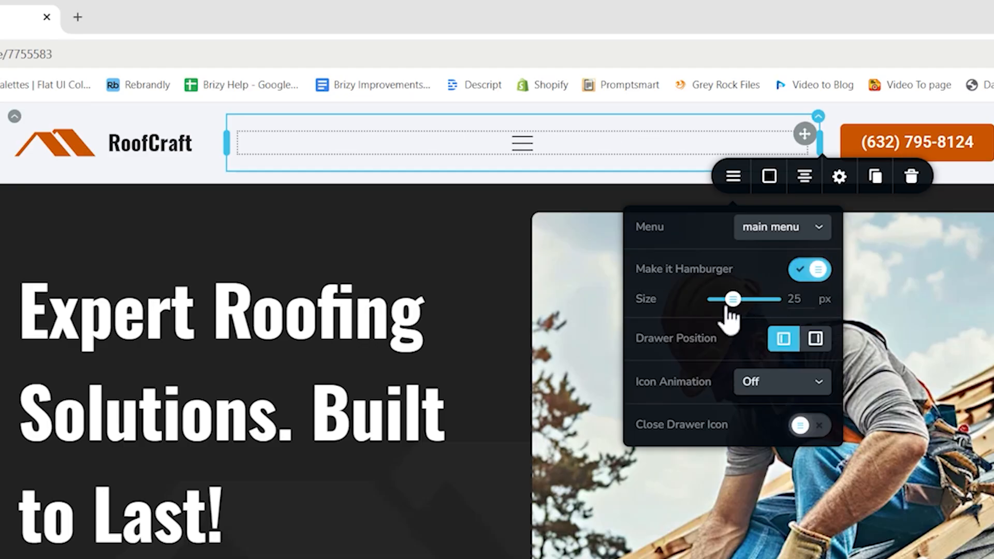
mouse_move(681, 393)
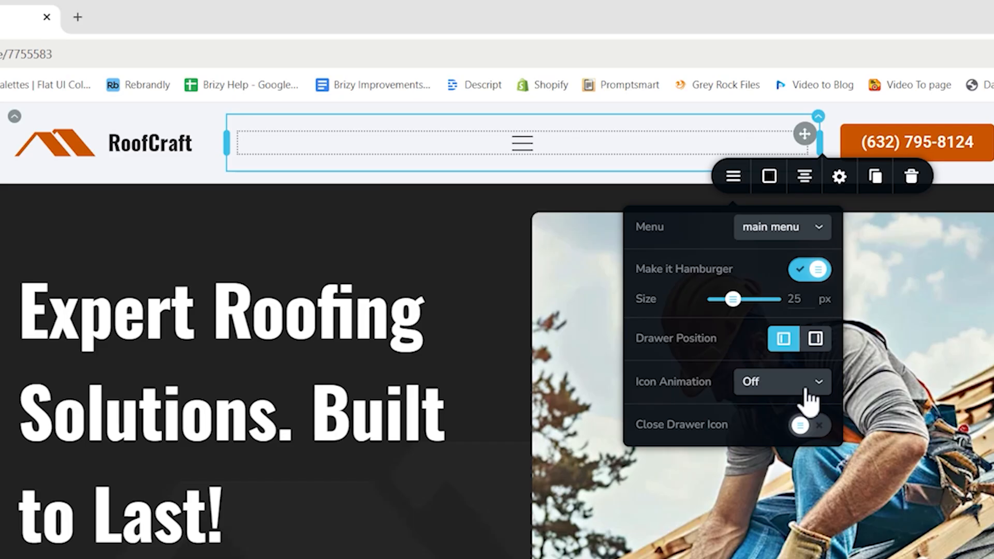
left_click(782, 381)
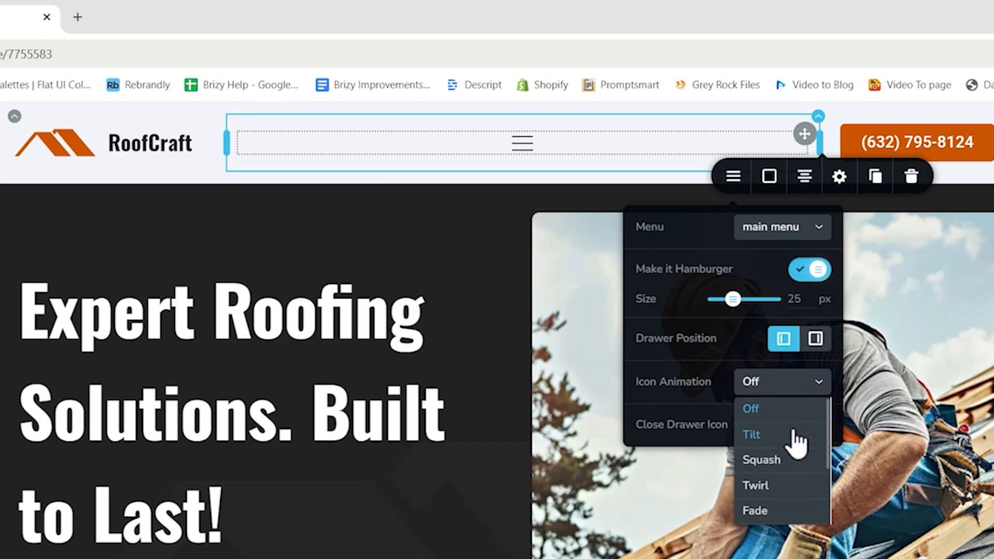
scroll("down", 3)
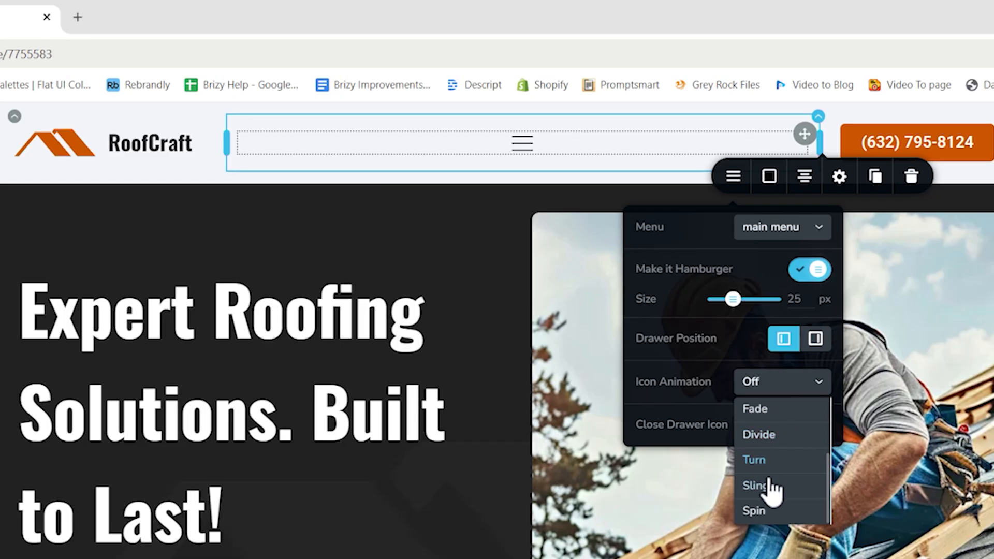
left_click(754, 485)
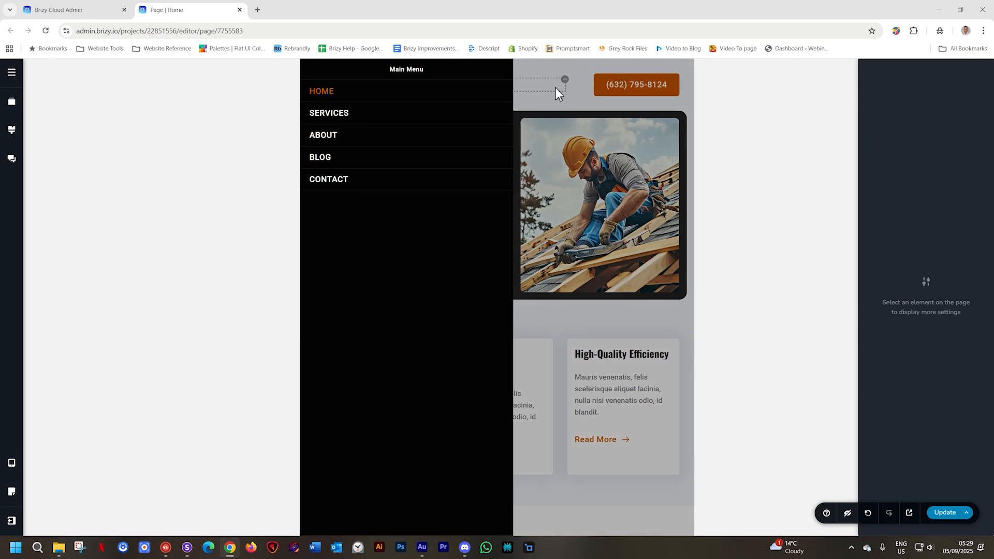
Close the drawer, switch to Mobile layout, select the hamburger menu, and reopen device layouts
left_click(12, 463)
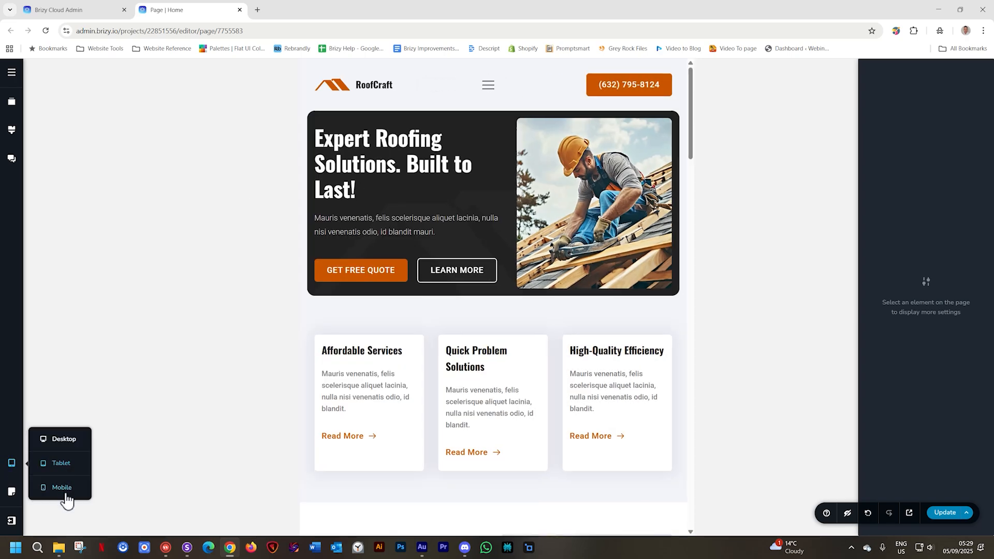
left_click(61, 493)
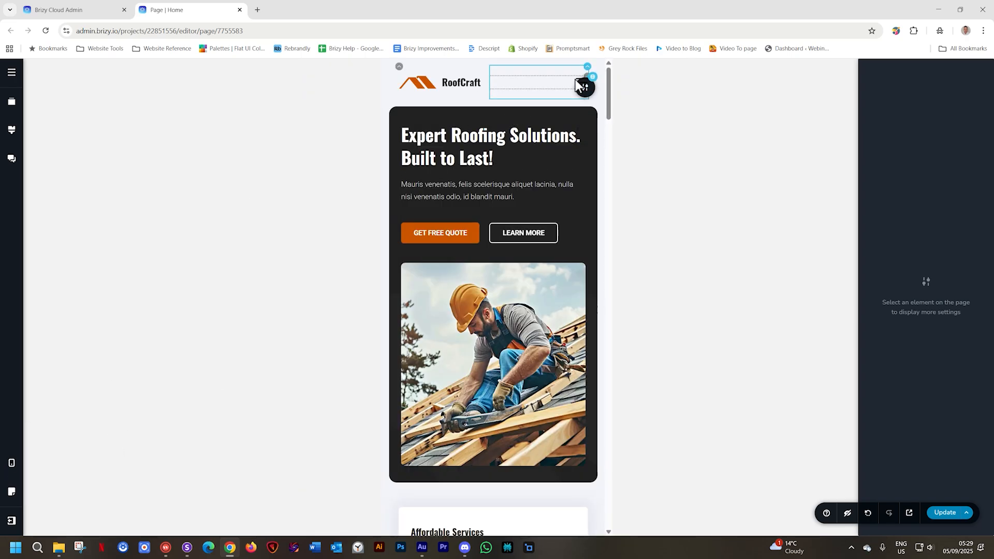
left_click(579, 87)
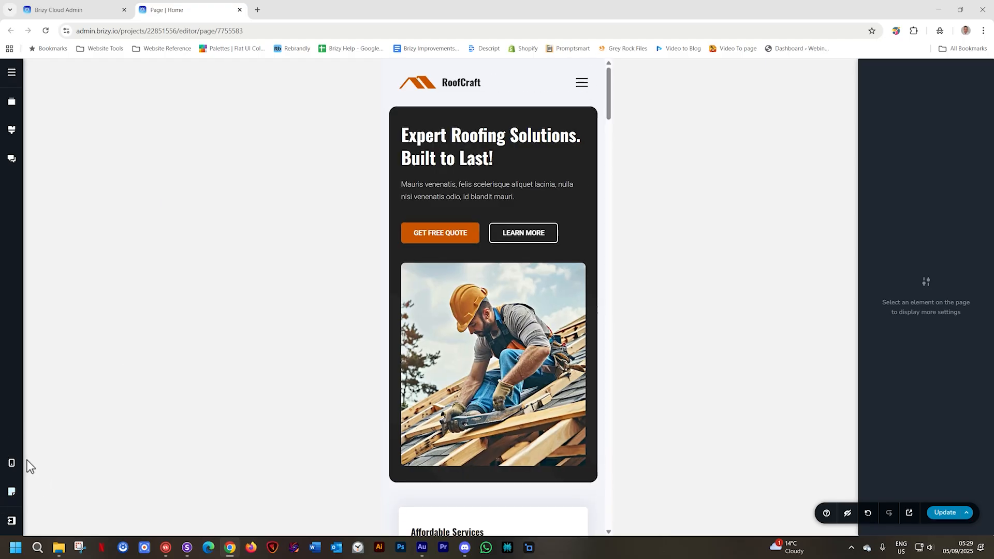
left_click(439, 233)
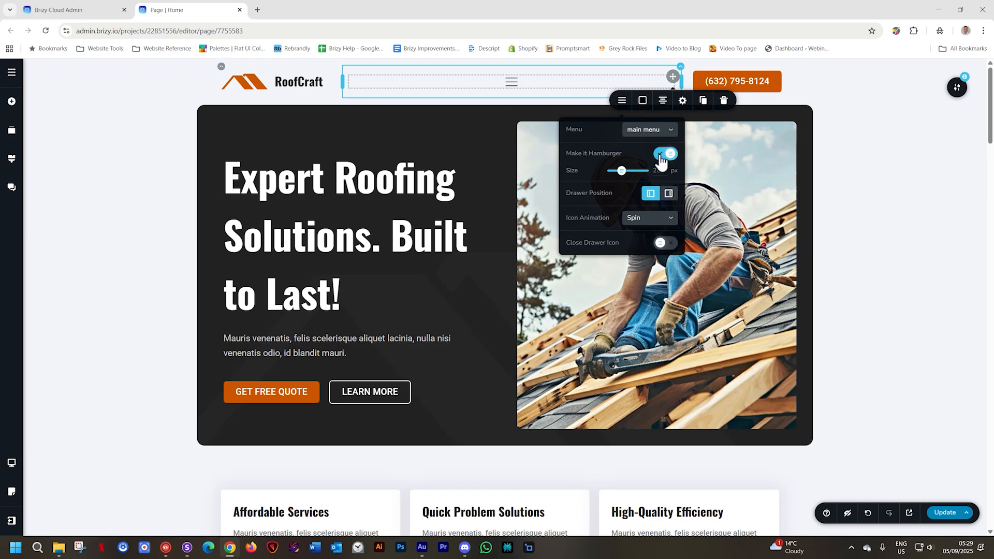
Turn off Make it Hamburger for desktop and click Update to publish the page
left_click(664, 155)
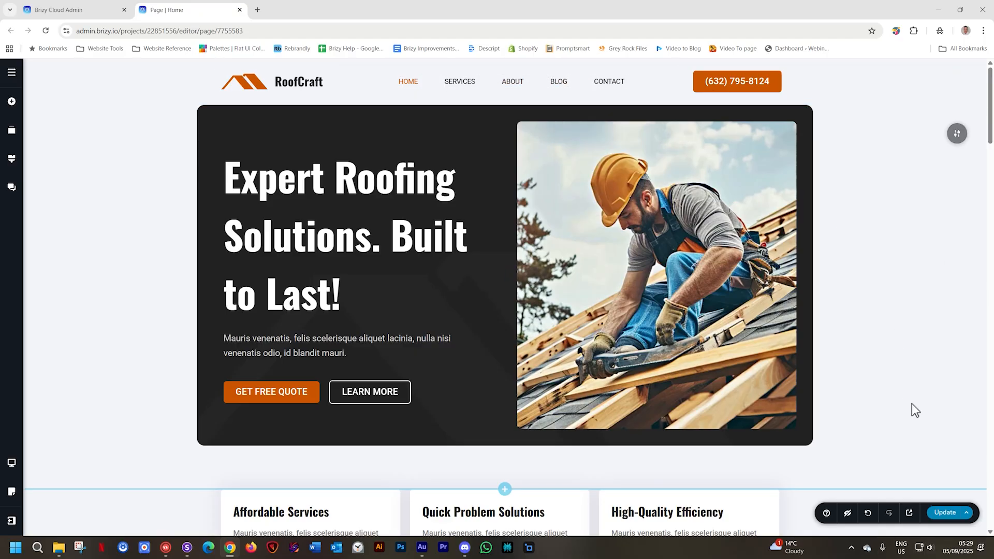
left_click(944, 512)
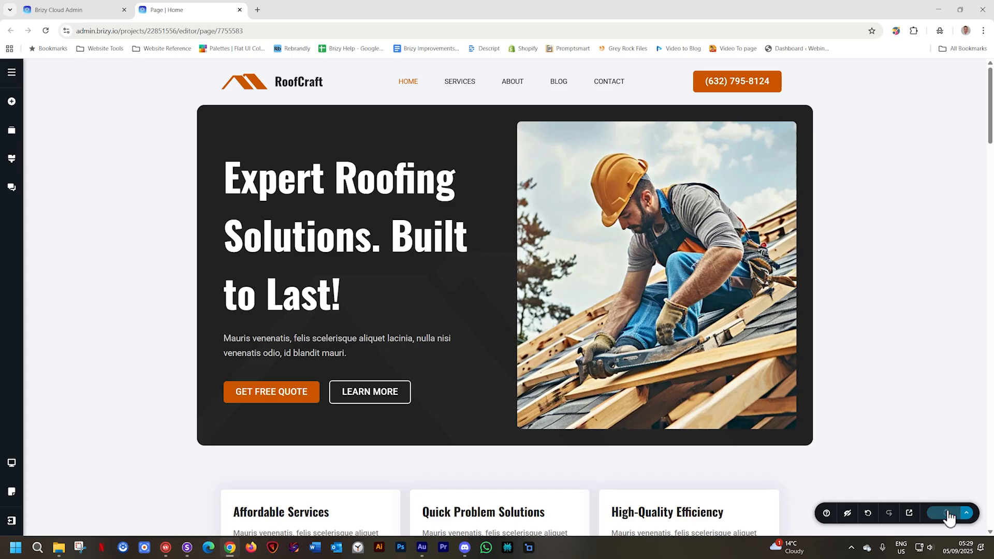
left_click(944, 514)
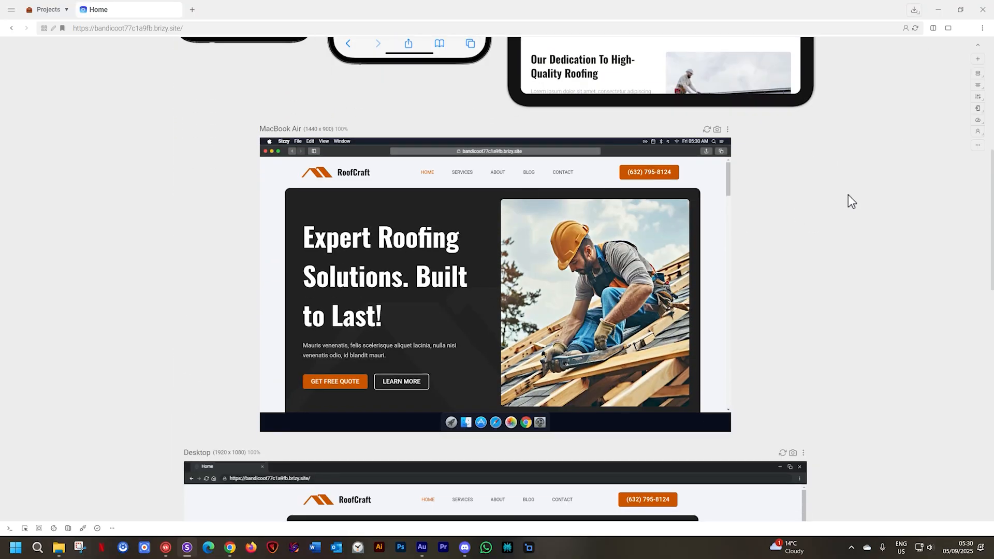
Open and close the hamburger drawers on the iPad Pro and iPhone previews
scroll("down", 3)
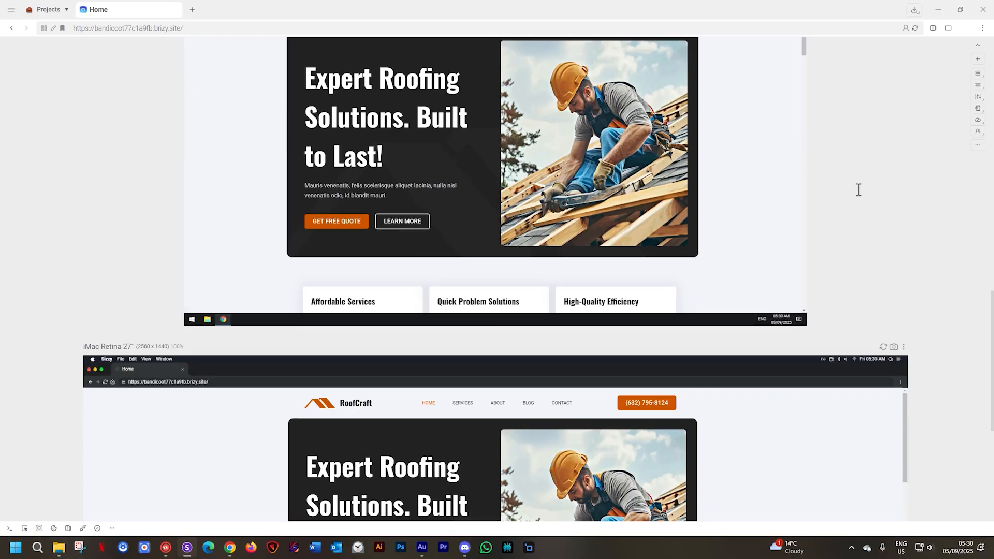
scroll("down", 3)
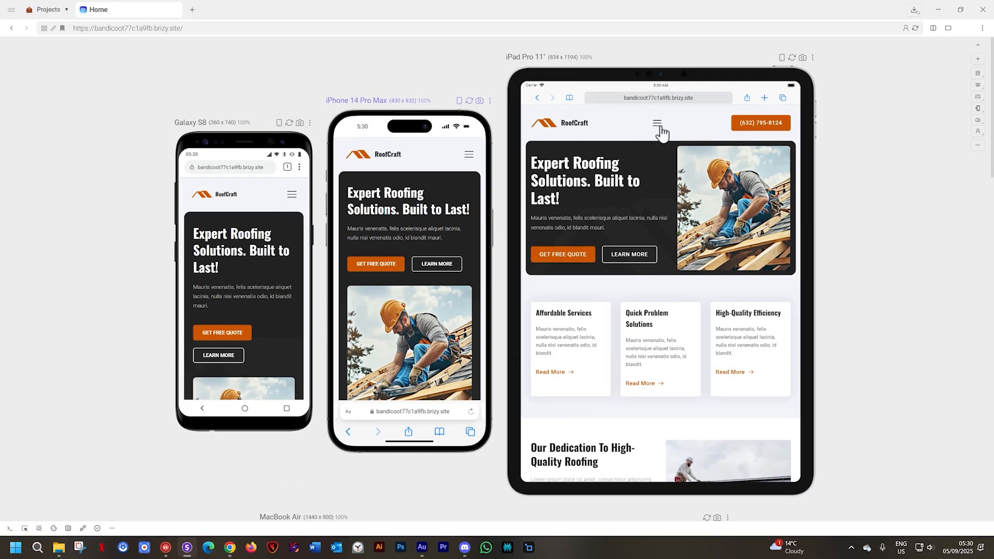
left_click(657, 123)
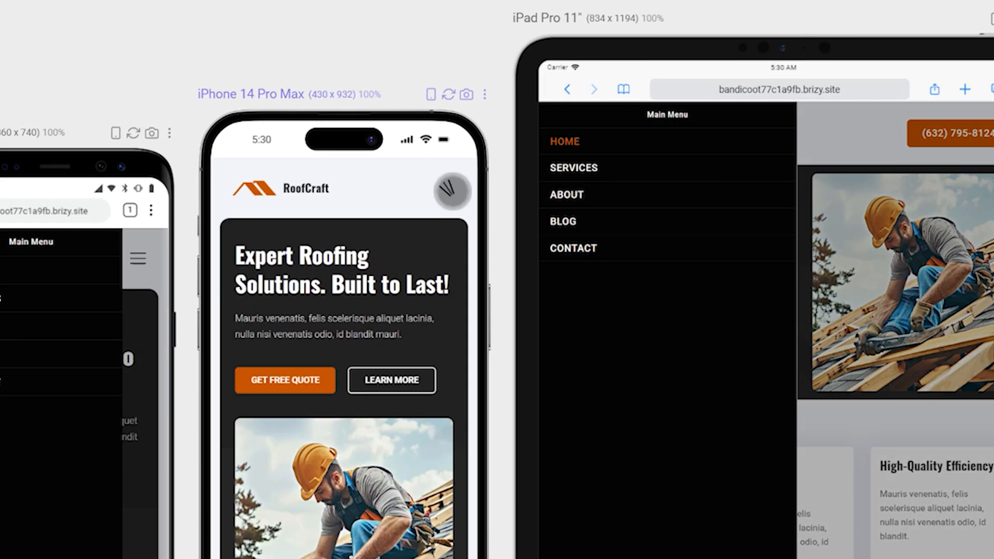
left_click(452, 190)
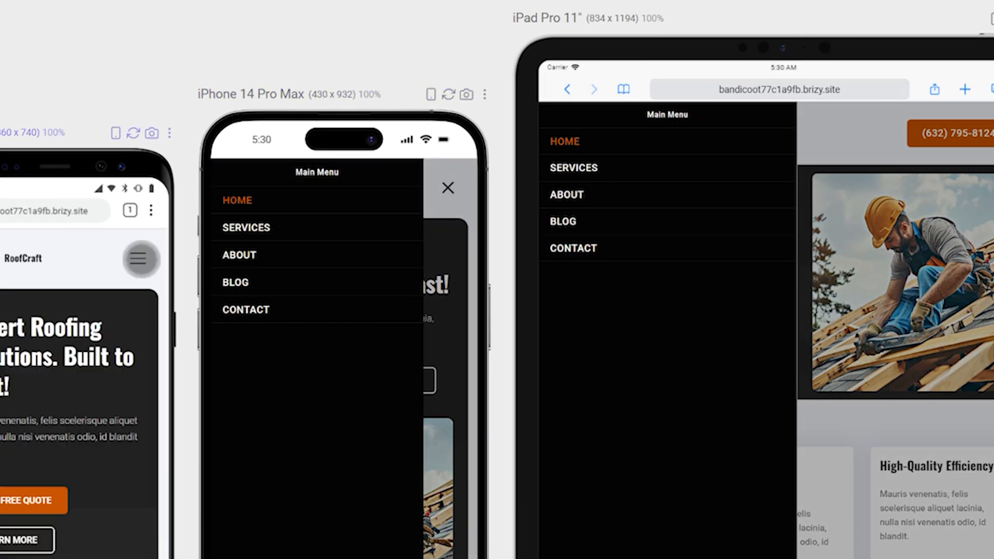
left_click(447, 187)
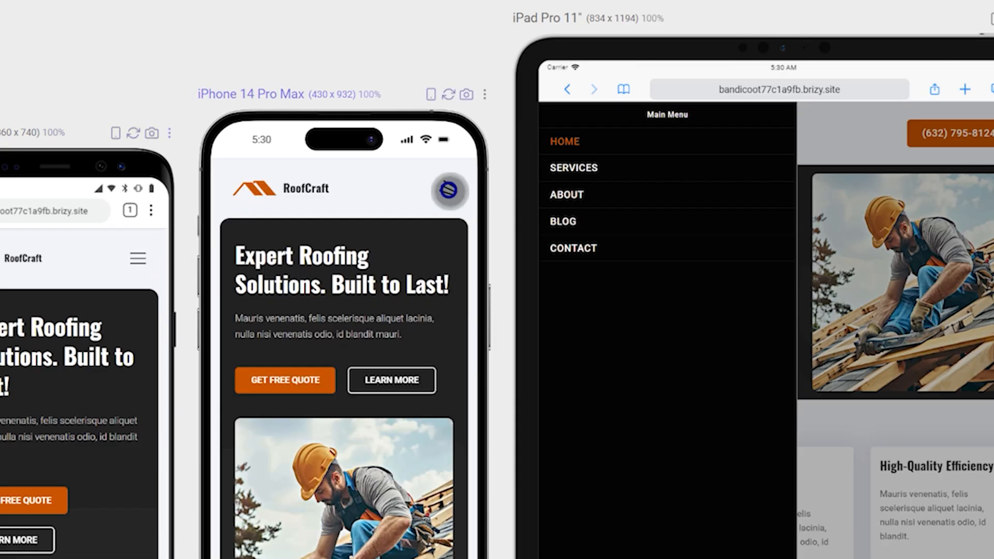
left_click(776, 133)
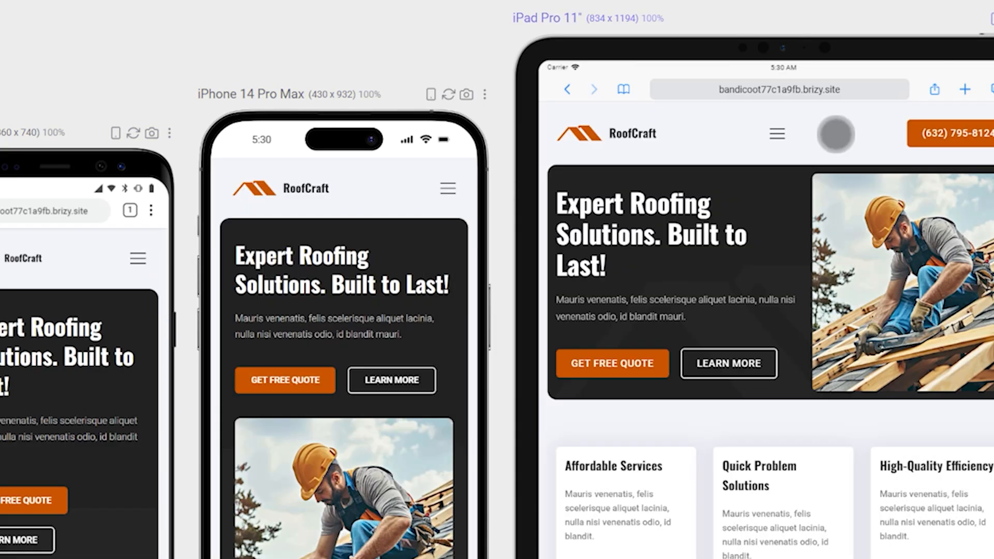